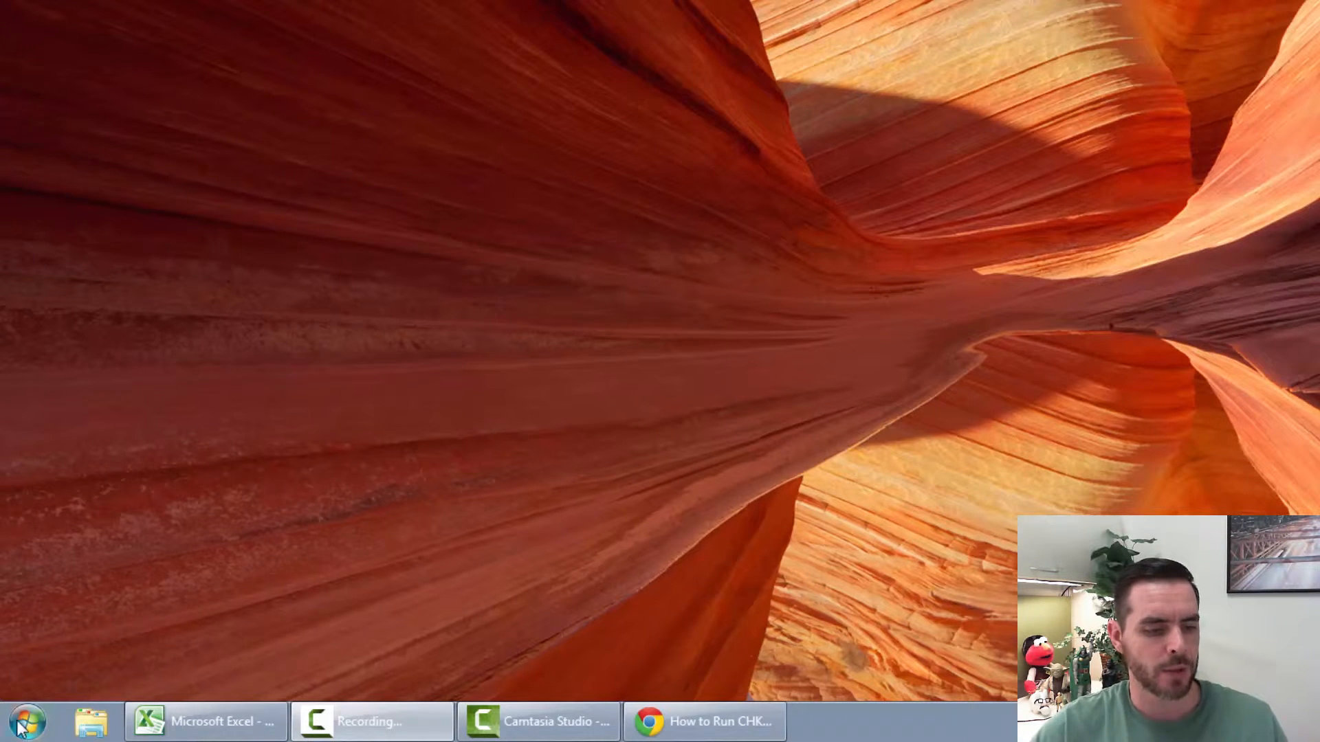
# Step: Search the Start Menu for 'cmd' to surface the Windows Command Processor result
pyautogui.click(23, 722)
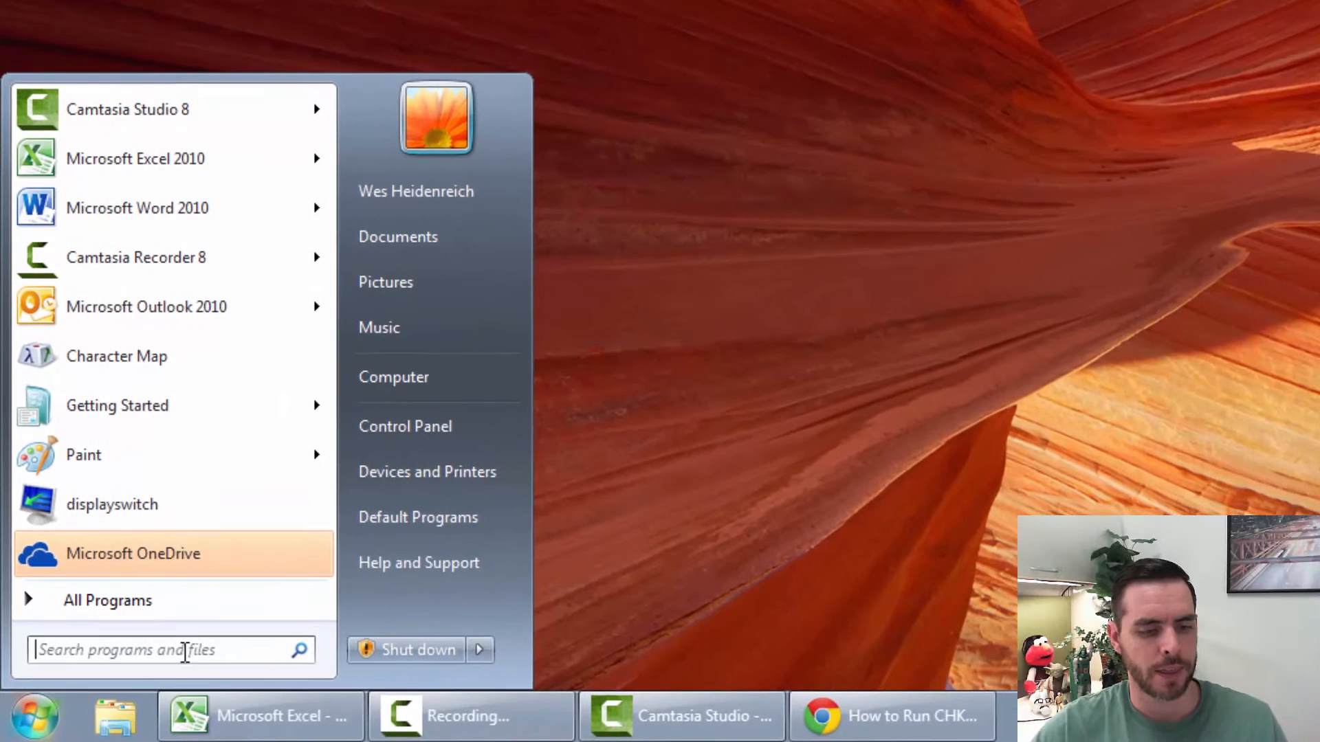
pyautogui.write('c')
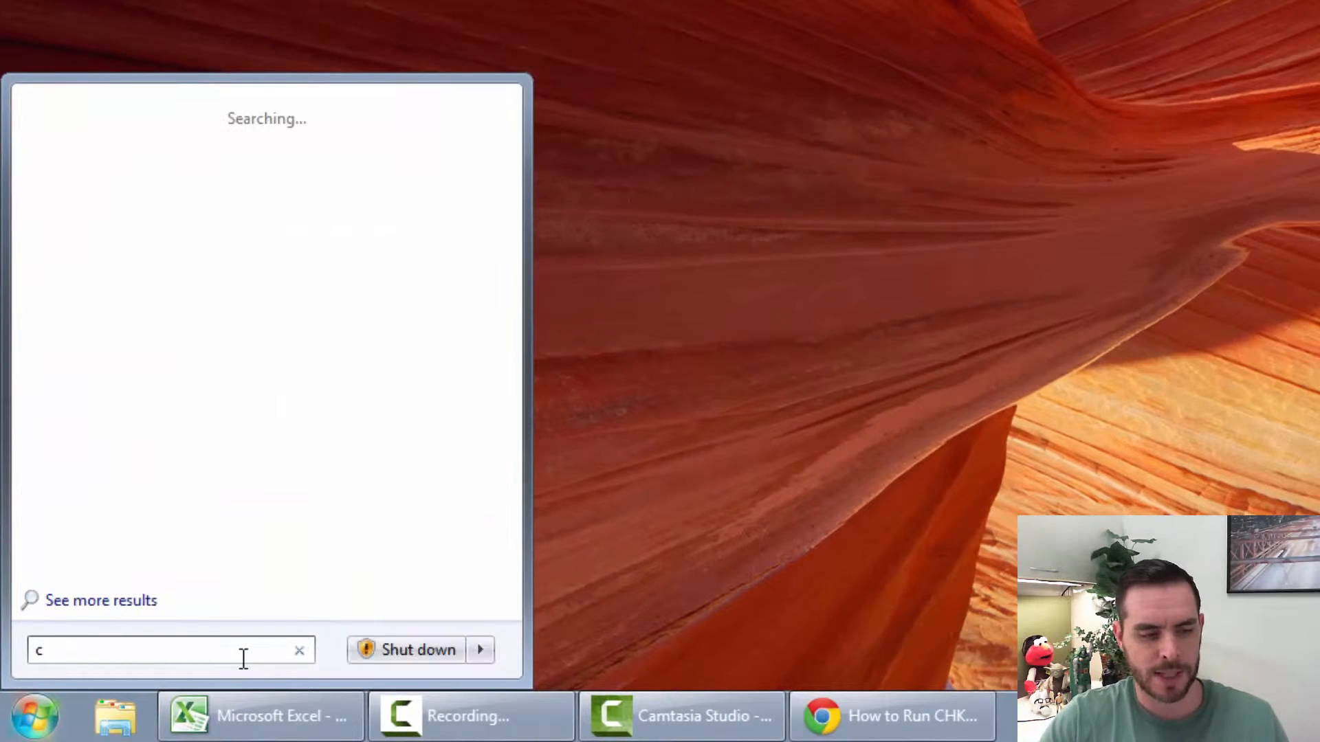
pyautogui.write('md')
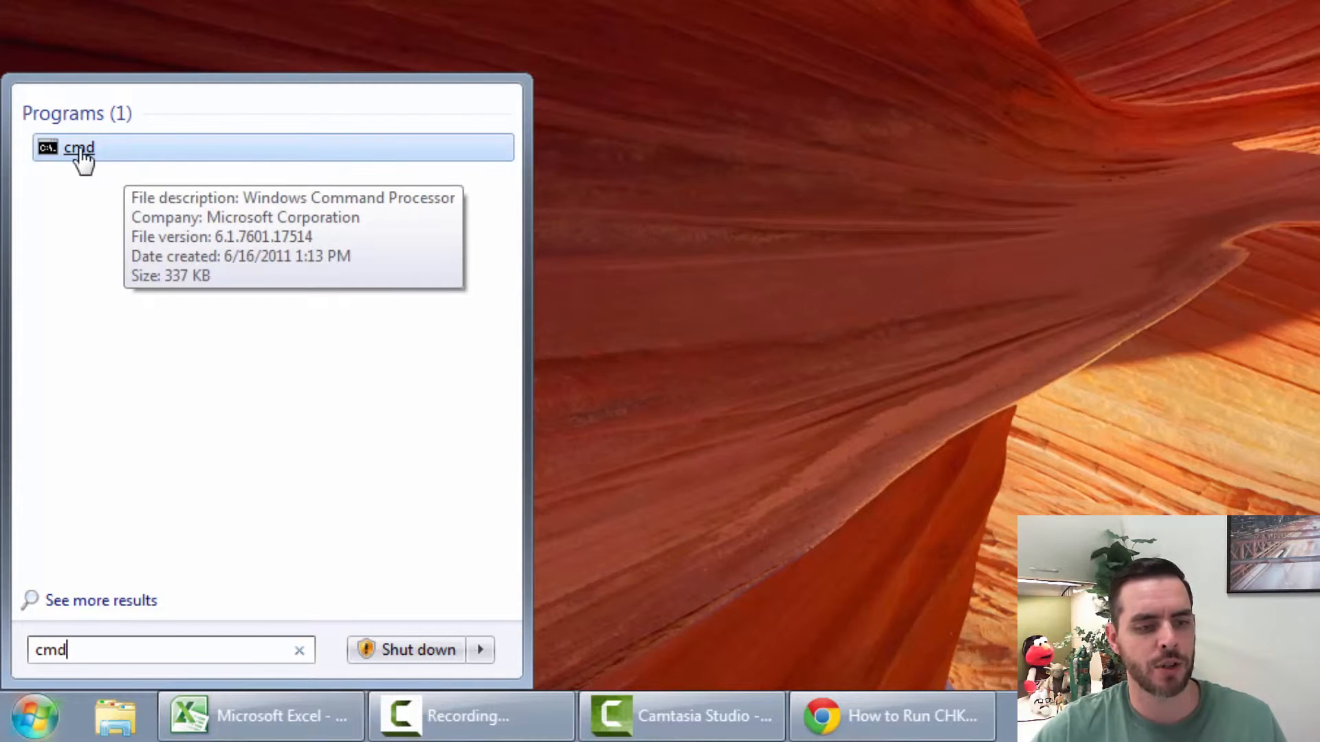
# Step: Launch cmd with Run as administrator from its context menu
pyautogui.rightClick(80, 147)
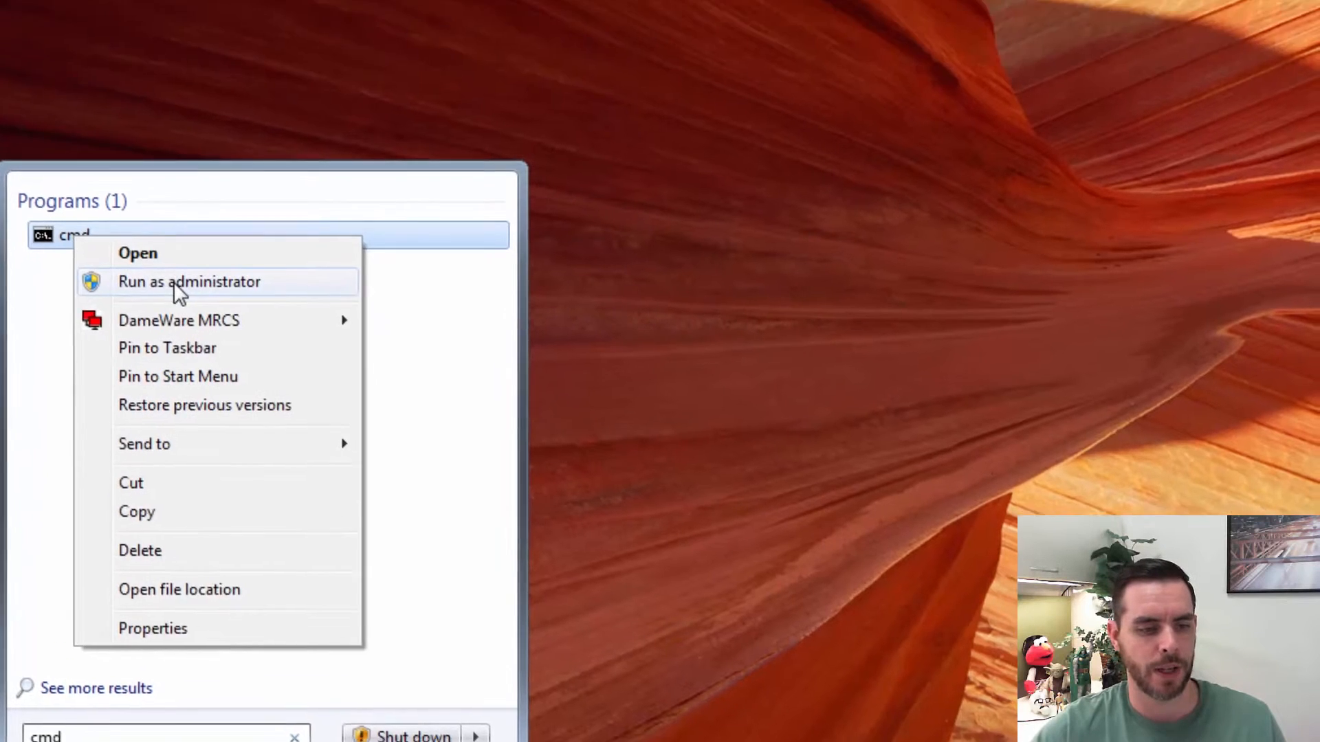
pyautogui.click(189, 280)
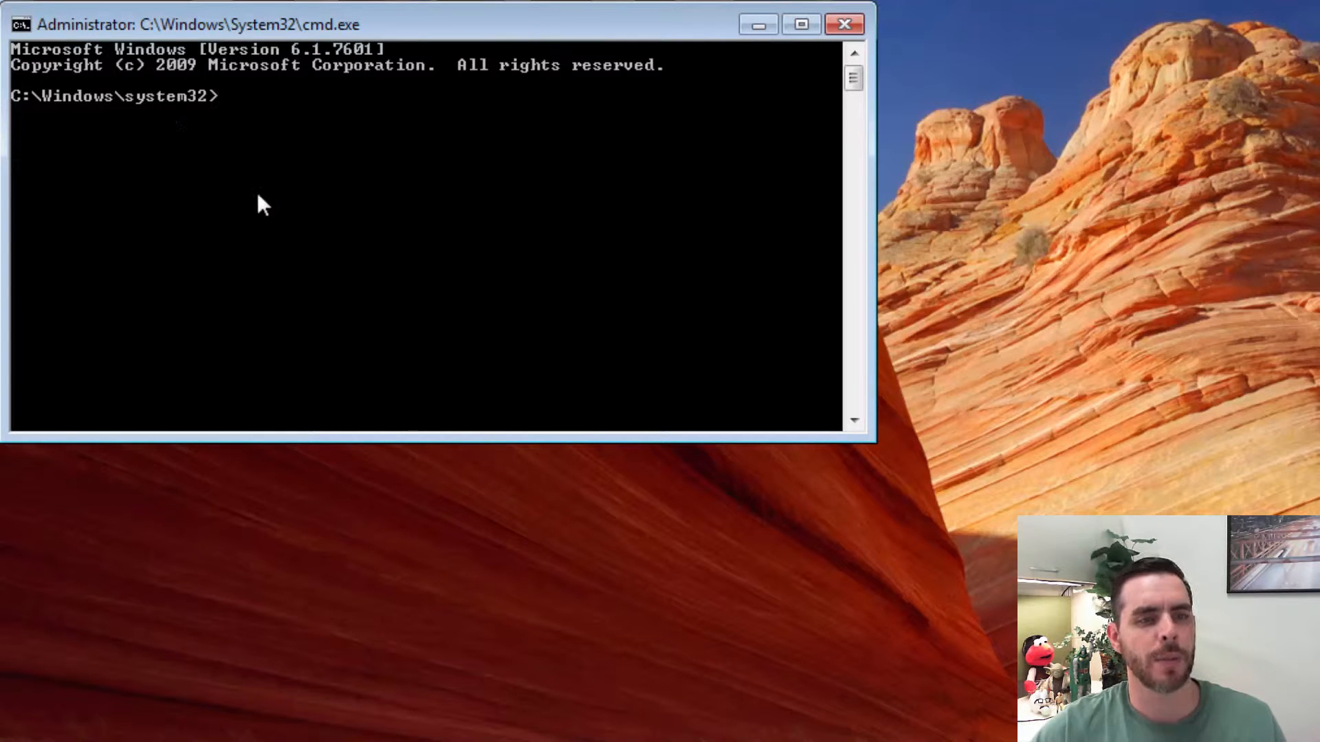
pyautogui.moveTo(916, 250)
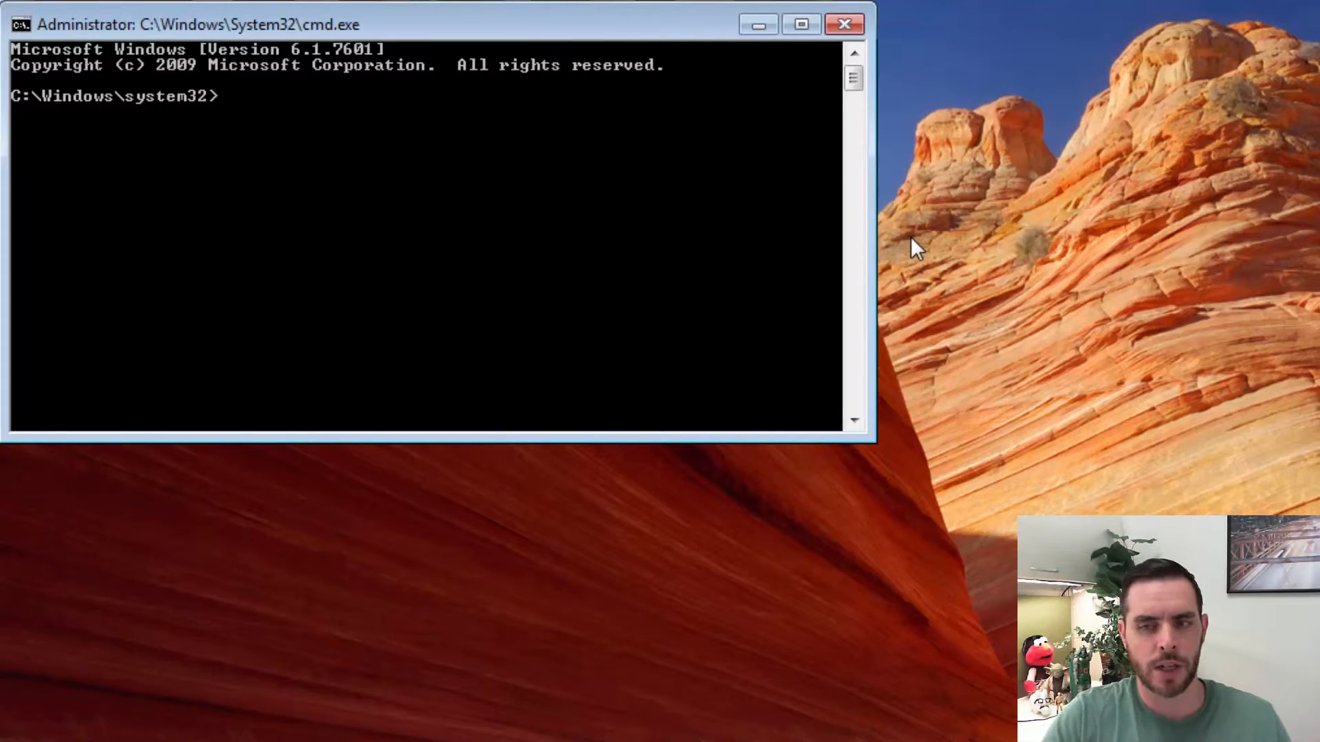
# Step: Enter a chkdsk command with /f targeting drive D: at the prompt without running it
pyautogui.write('ch')
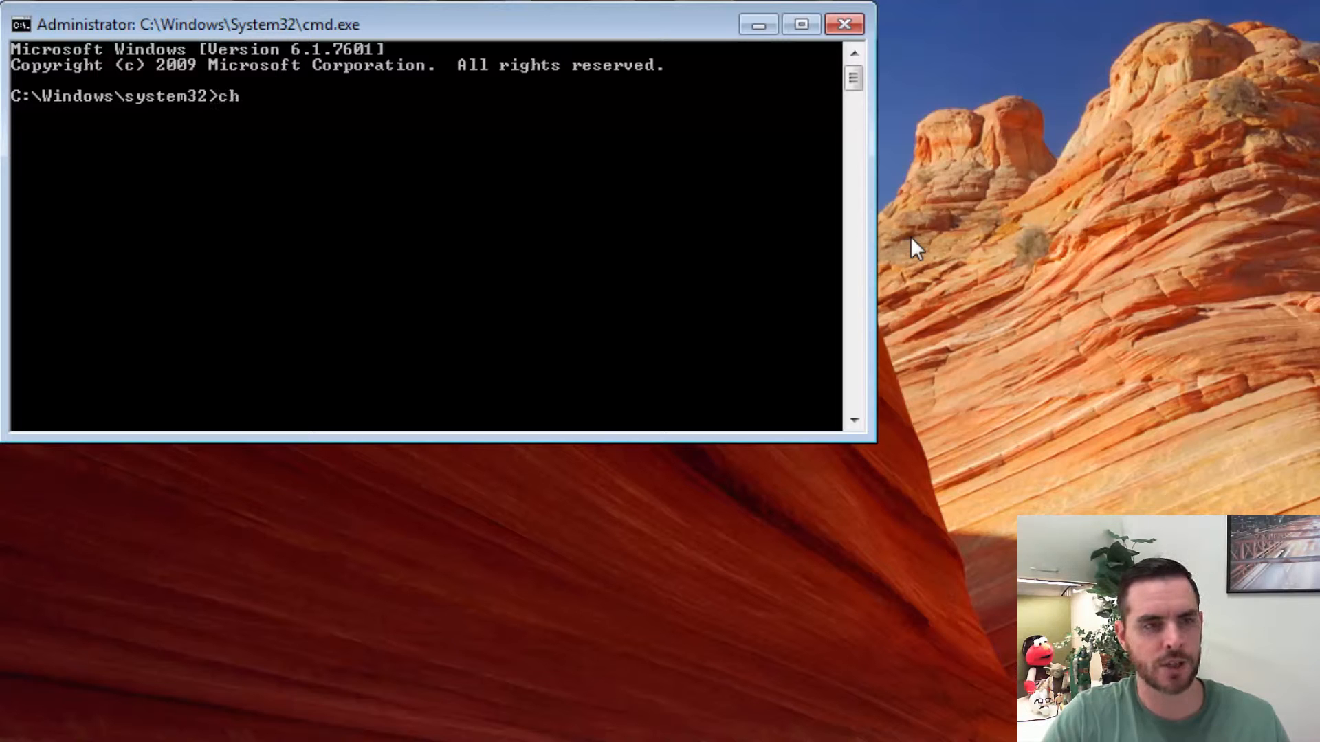
pyautogui.write('kdsk')
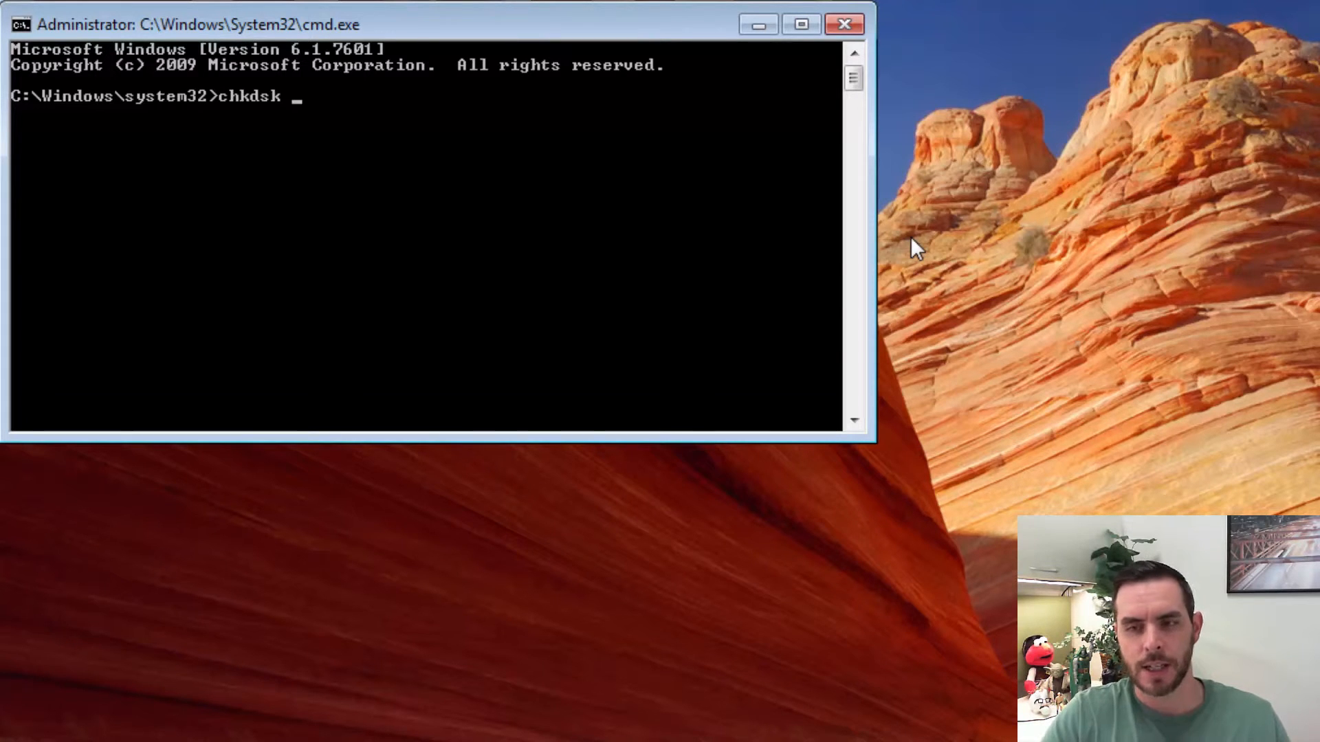
pyautogui.write('/f')
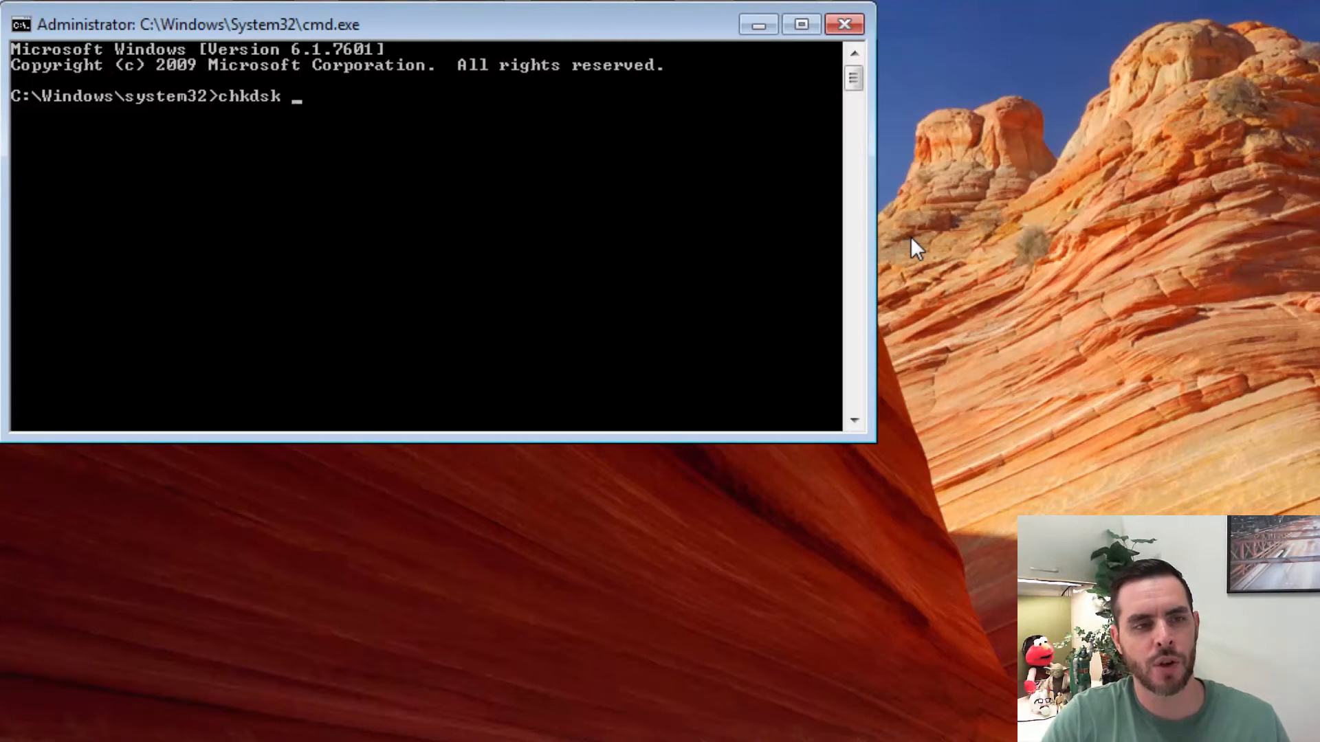
pyautogui.write('D:')
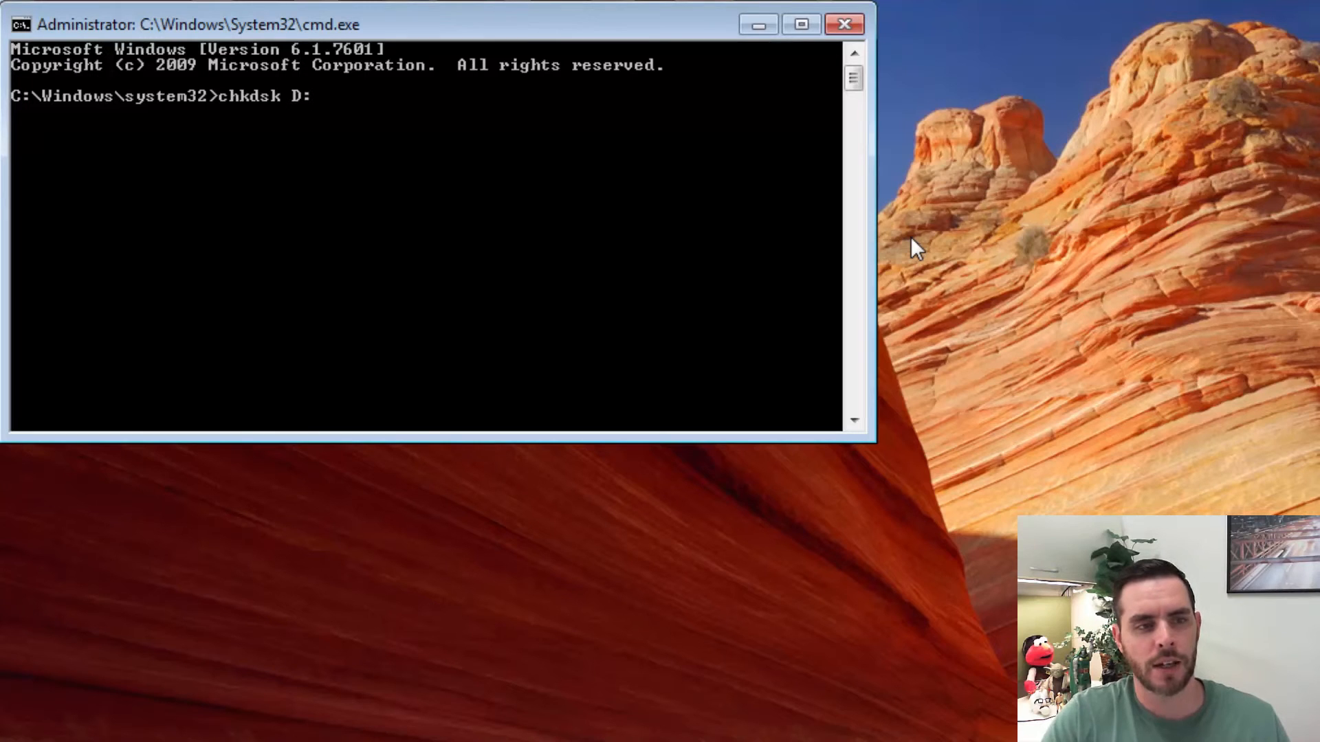